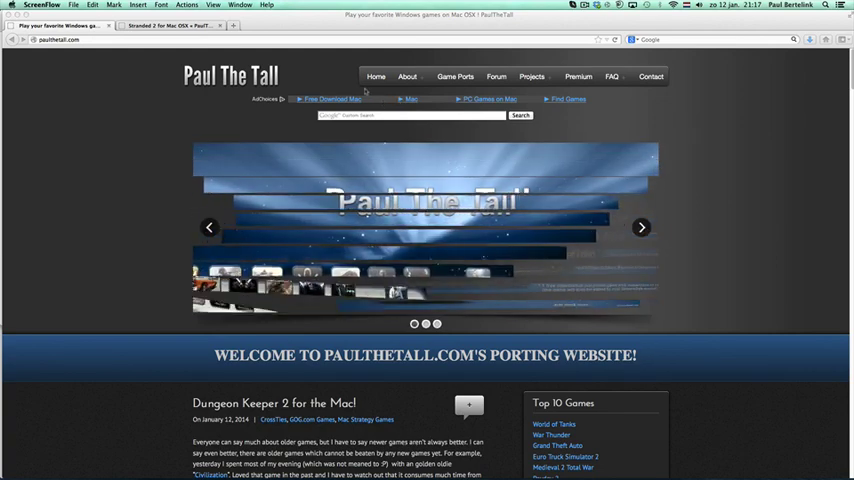
# Step: Browse down the PaulTheTall.com home page toward the Stranded 2 for Mac OSX link
pyautogui.scroll(-3)
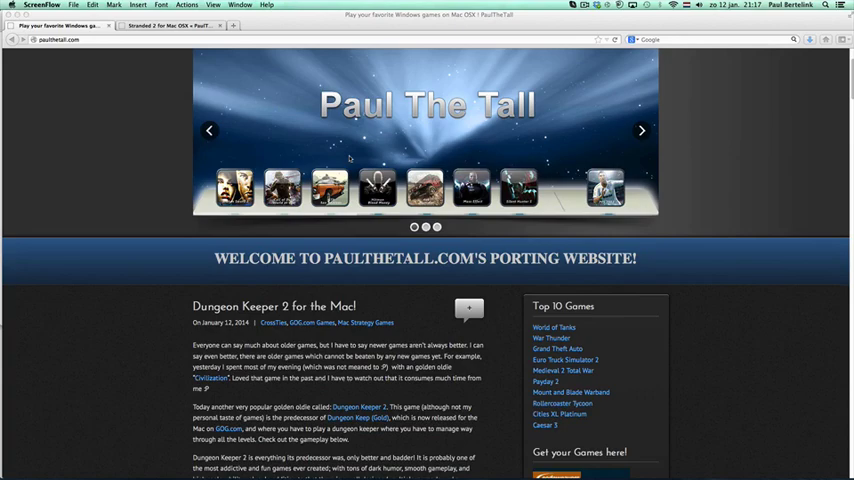
pyautogui.scroll(-3)
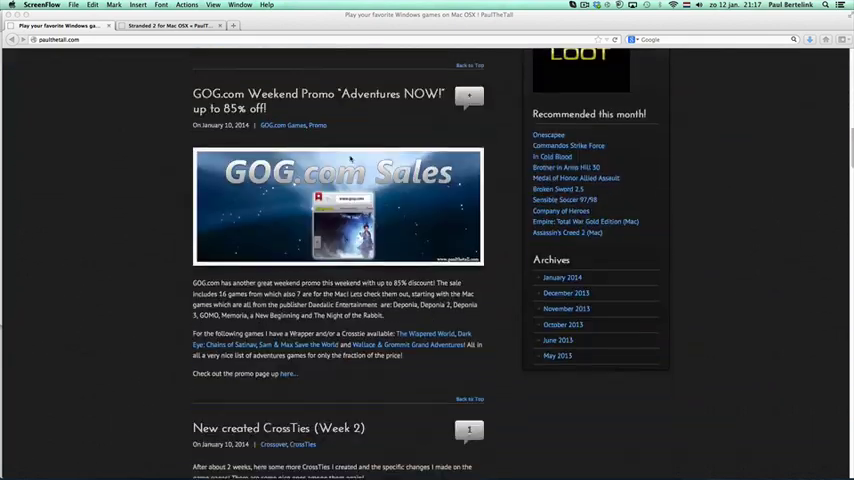
pyautogui.scroll(-3)
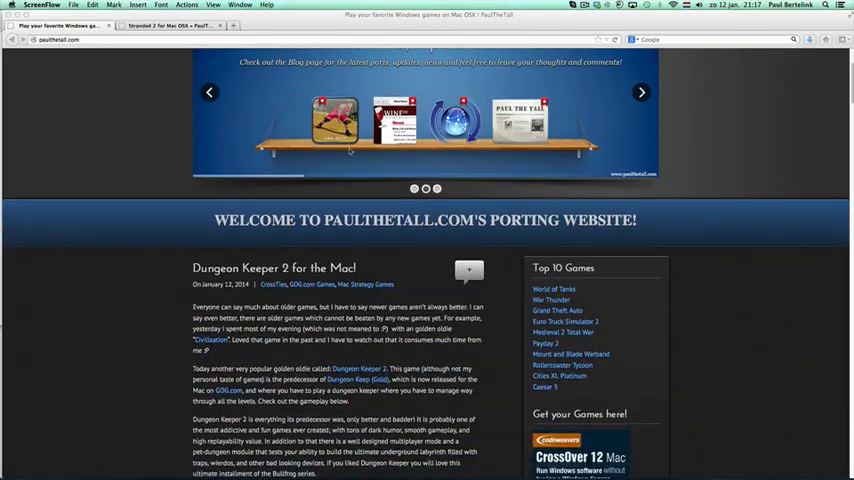
pyautogui.scroll(-3)
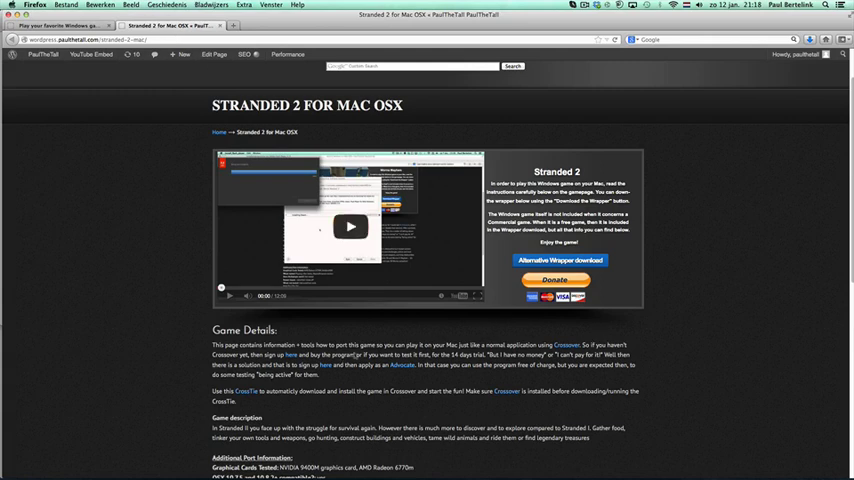
# Step: Go to the Game Ports section and open the RPG games category list
pyautogui.scroll(-3)
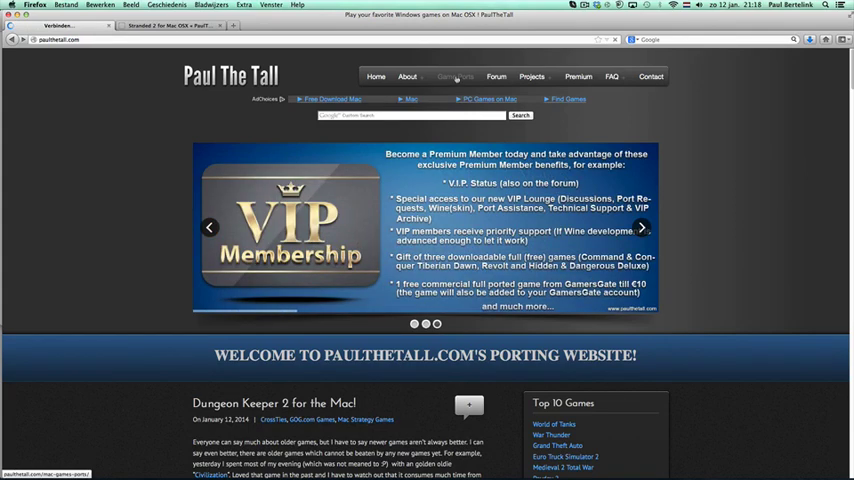
pyautogui.click(448, 76)
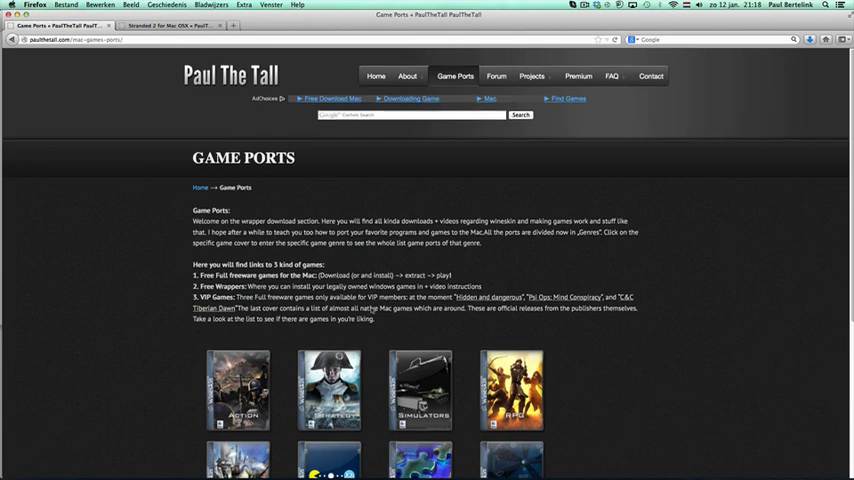
pyautogui.scroll(-3)
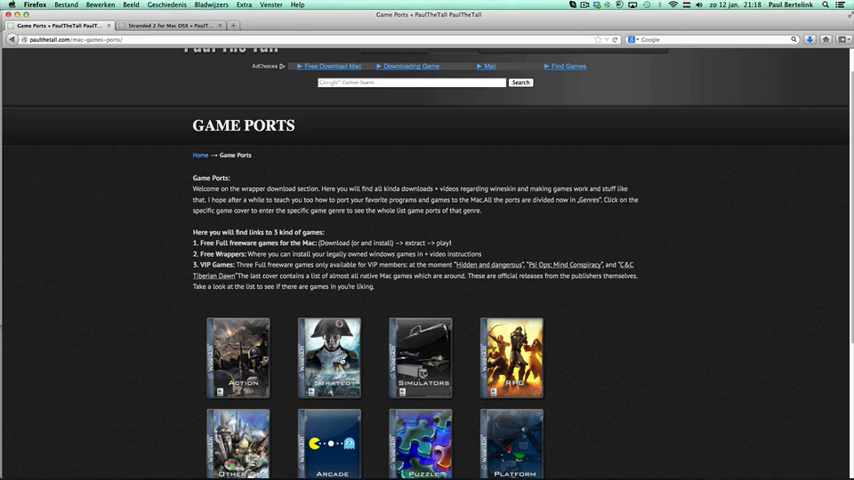
pyautogui.click(512, 356)
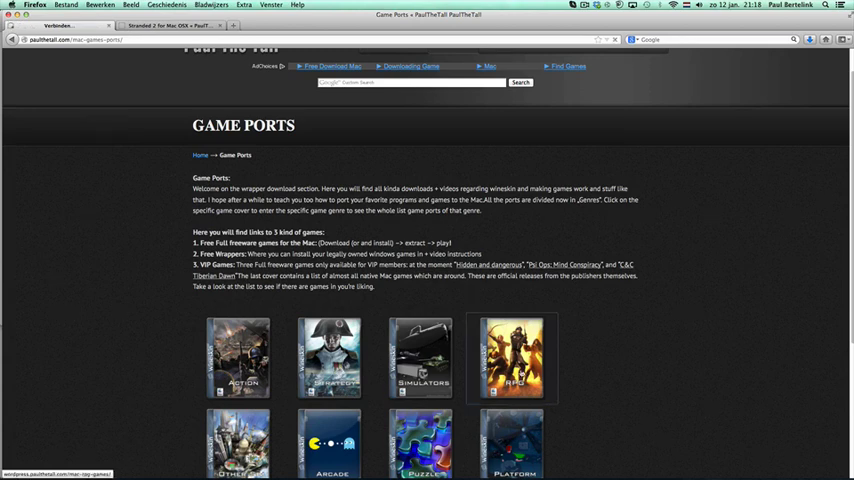
pyautogui.click(512, 356)
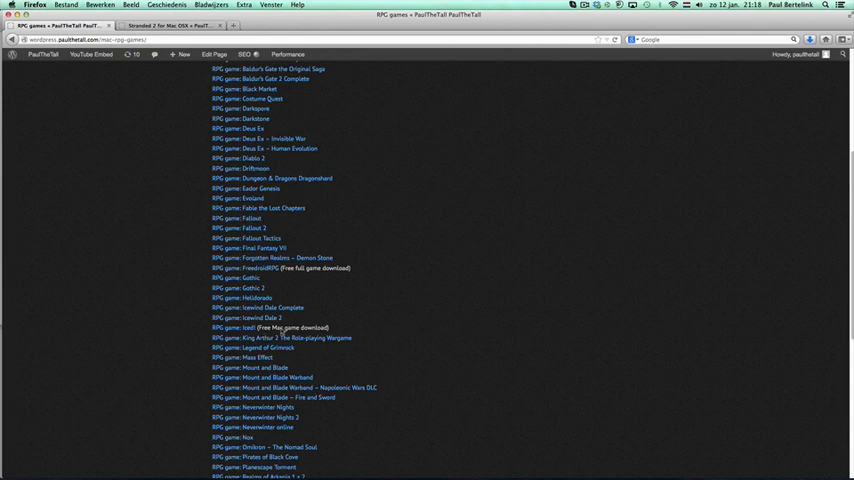
# Step: Open the Mount and Blade Warband game page from the RPG list and look it over
pyautogui.scroll(-3)
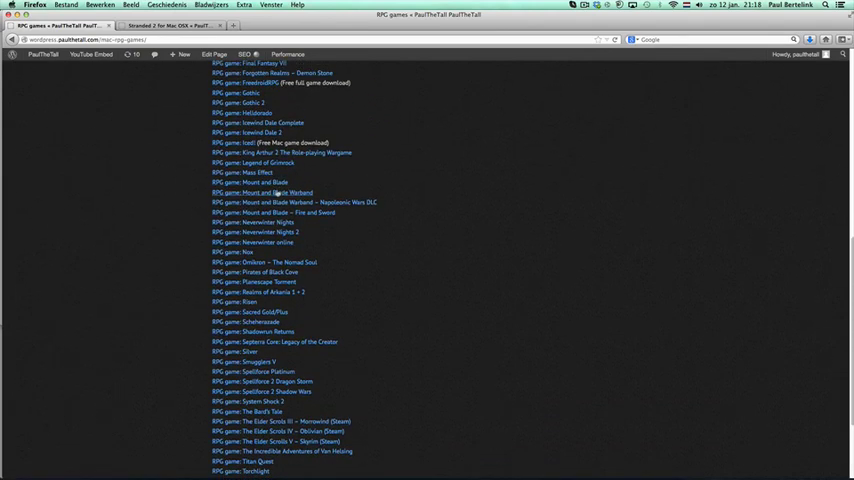
pyautogui.click(260, 192)
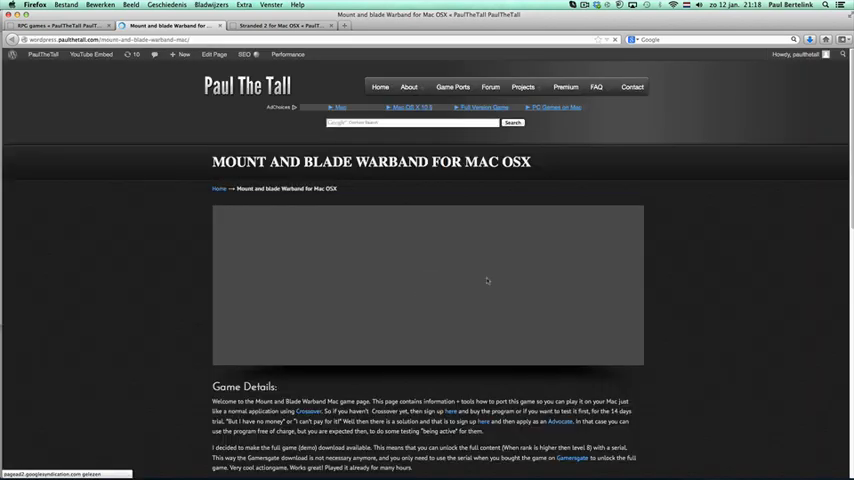
pyautogui.scroll(-3)
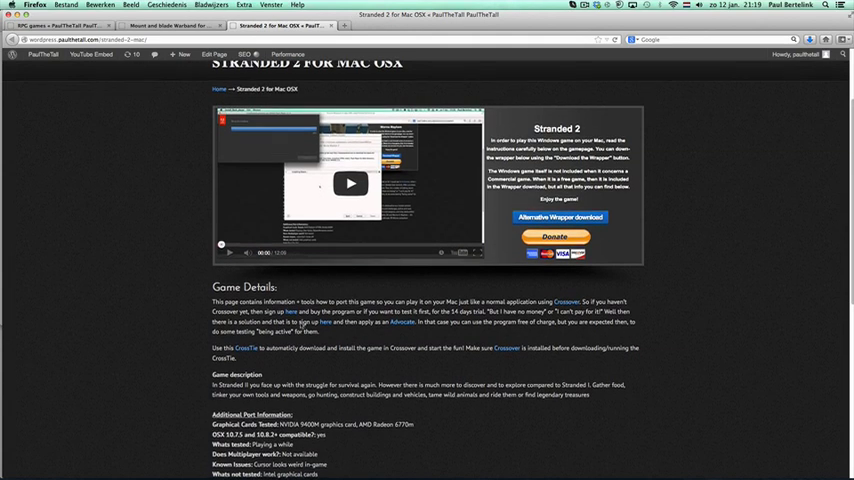
pyautogui.scroll(-3)
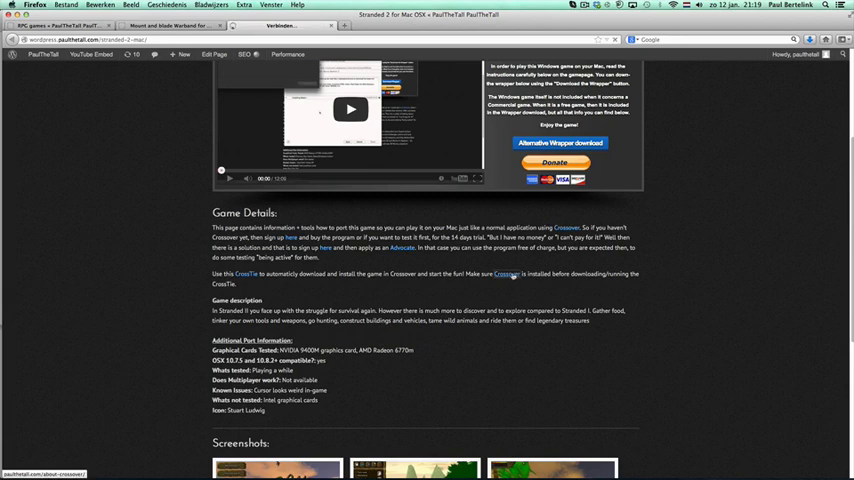
pyautogui.moveTo(510, 276)
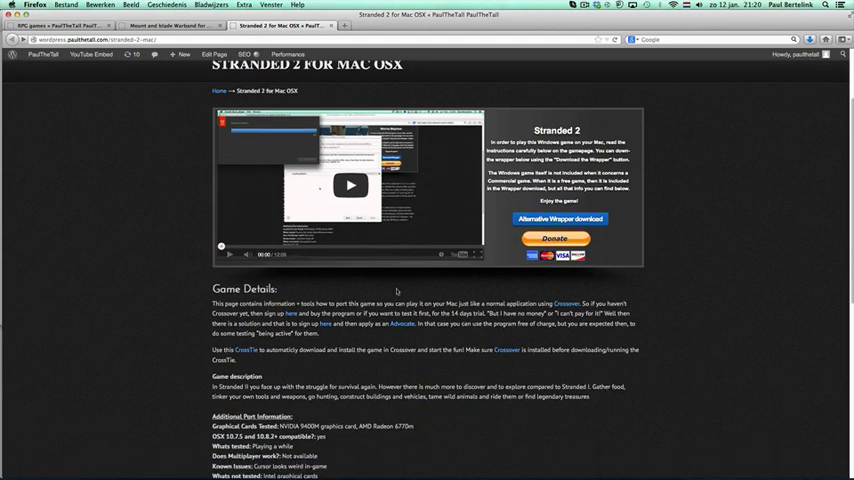
# Step: Scroll the Stranded 2 page down to the Game Details CrossTie link
pyautogui.scroll(-3)
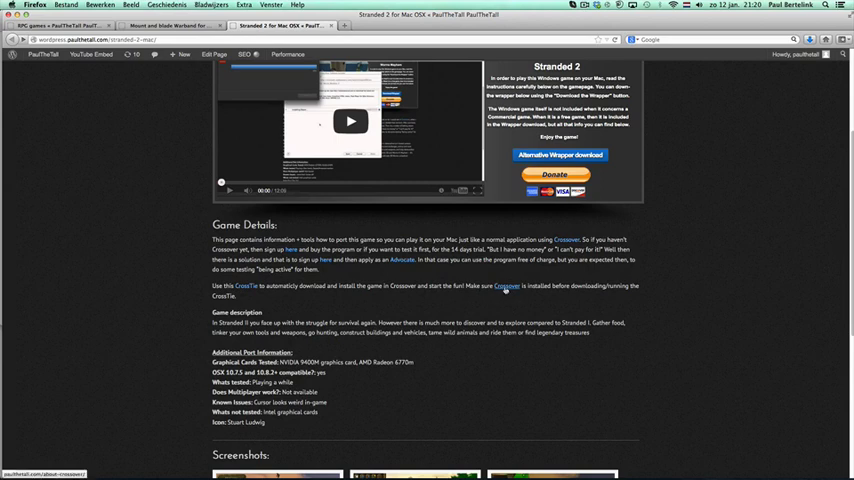
pyautogui.moveTo(466, 304)
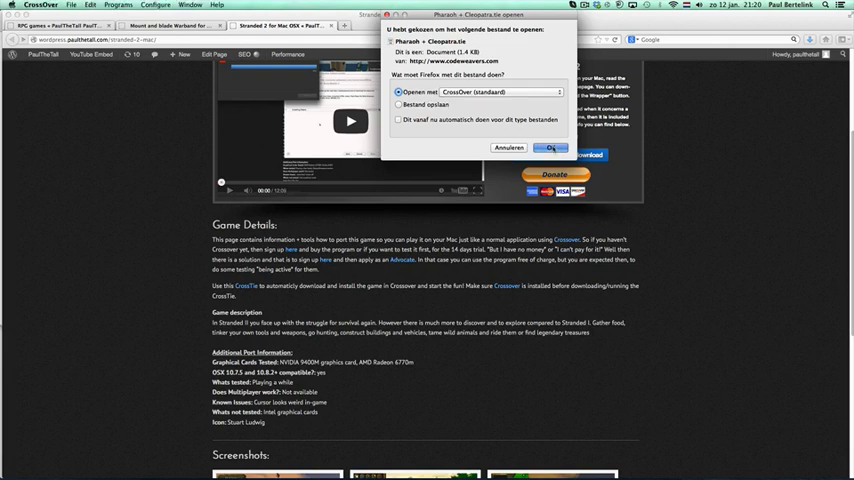
# Step: Open the Stranded 2 CrossTie in CrossOver and proceed in the Software Installer
pyautogui.click(548, 148)
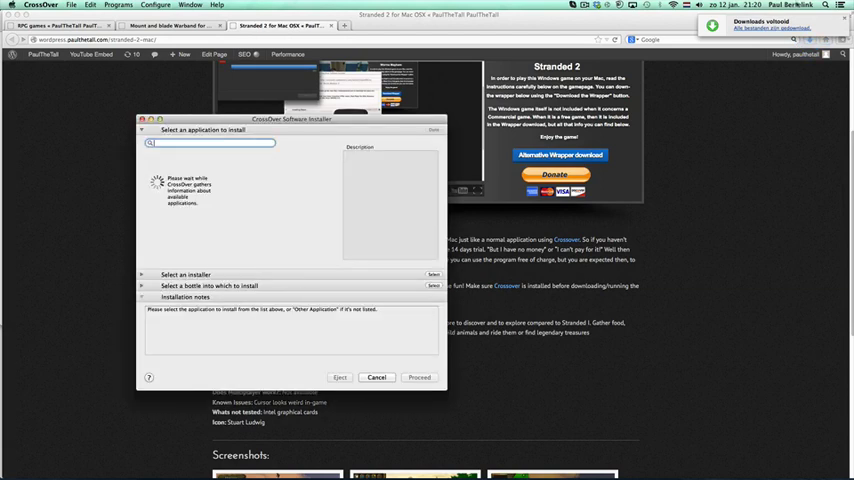
pyautogui.moveTo(548, 204)
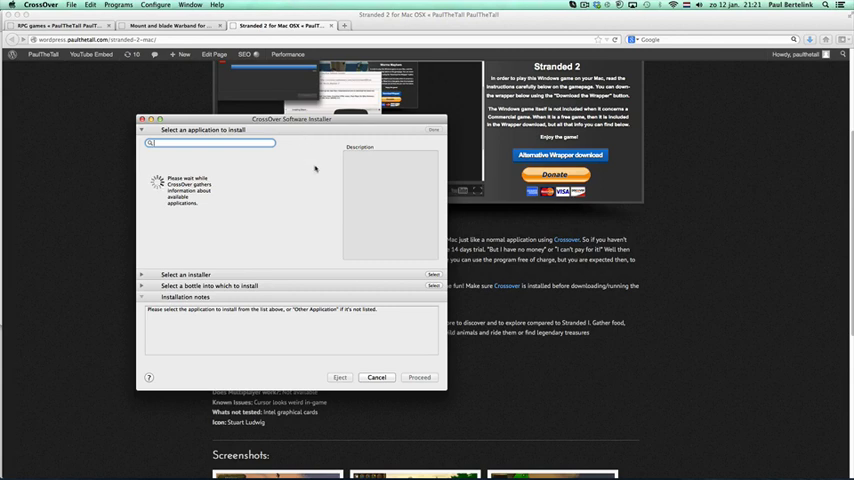
pyautogui.moveTo(256, 178)
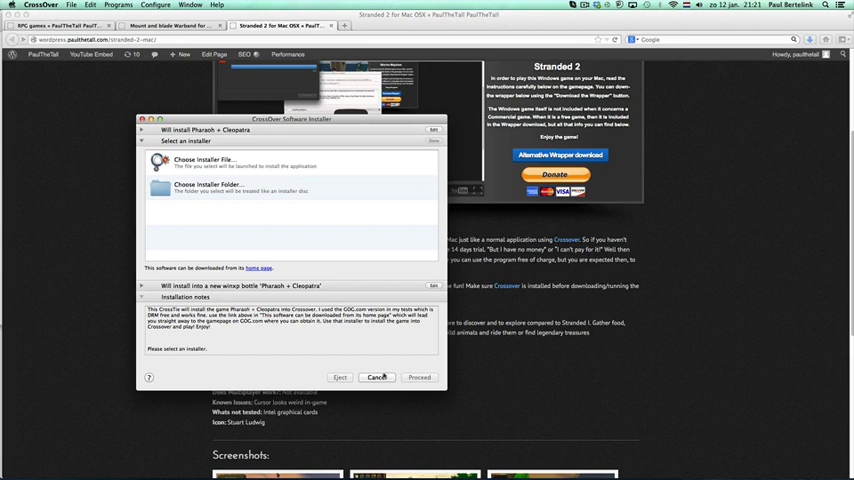
pyautogui.click(380, 376)
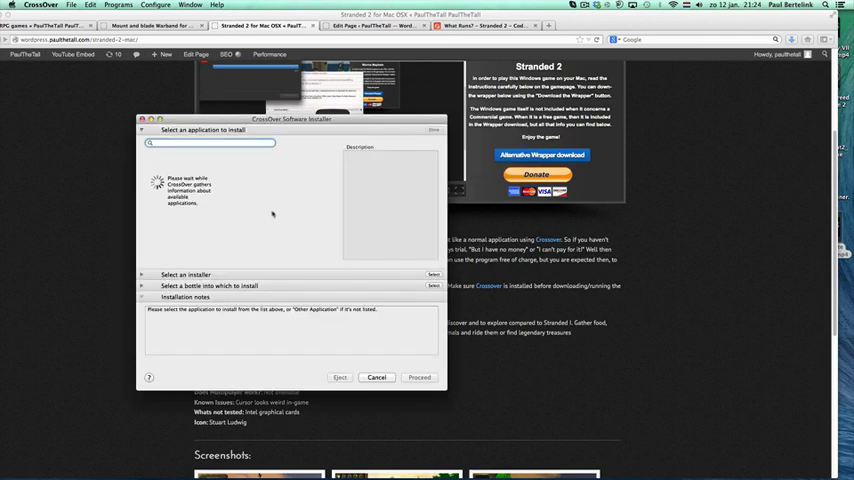
pyautogui.moveTo(324, 132)
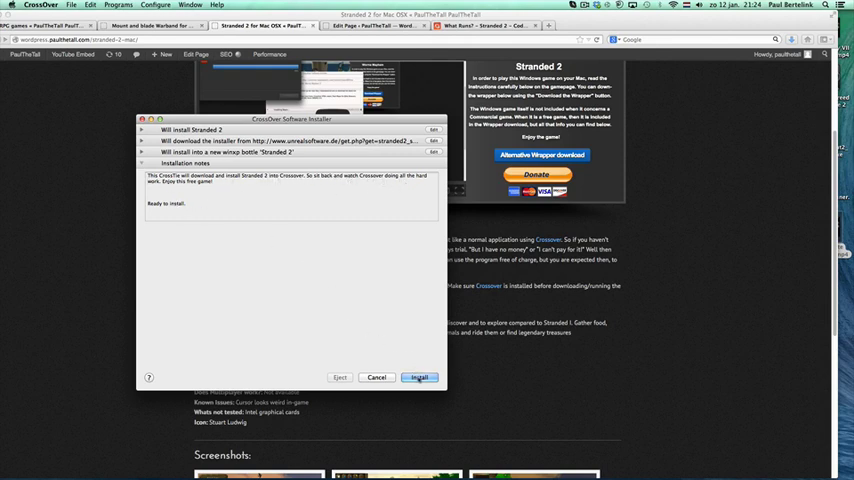
# Step: Install Stranded 2, accepting the Setup Wizard's welcome, default destination and additional tasks
pyautogui.click(416, 376)
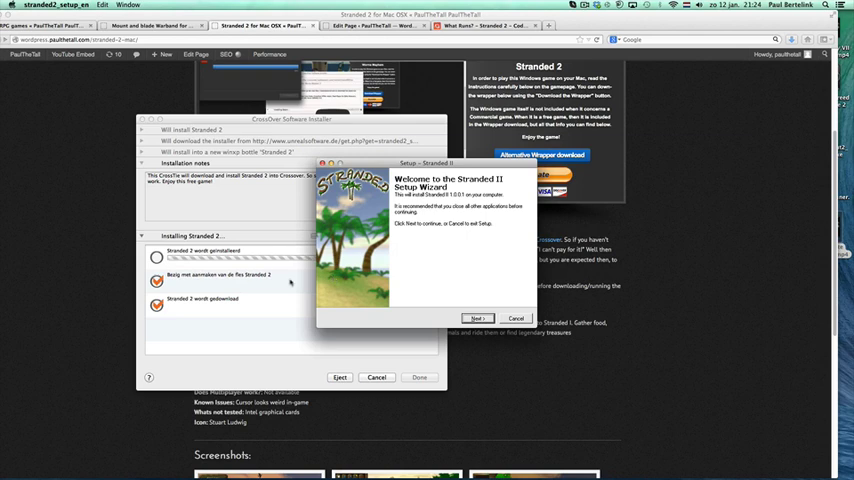
pyautogui.click(476, 318)
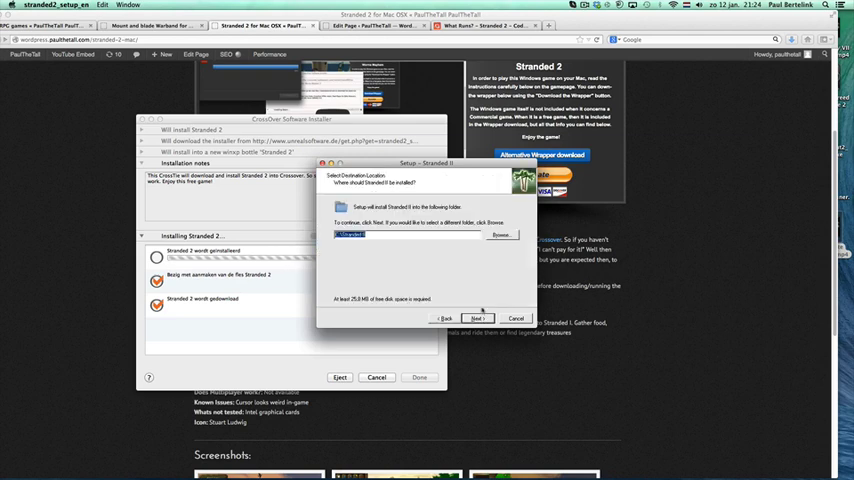
pyautogui.click(482, 318)
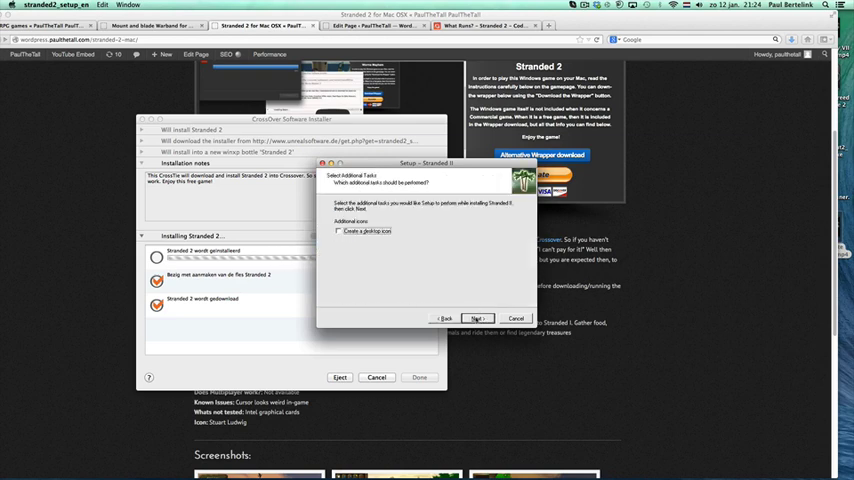
pyautogui.click(488, 316)
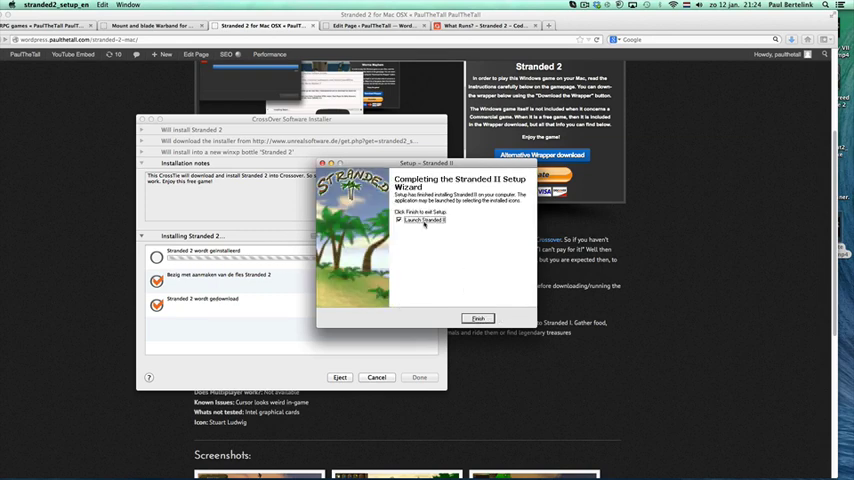
# Step: Finish the Stranded II Setup Wizard so the CrossOver installer closes
pyautogui.click(478, 318)
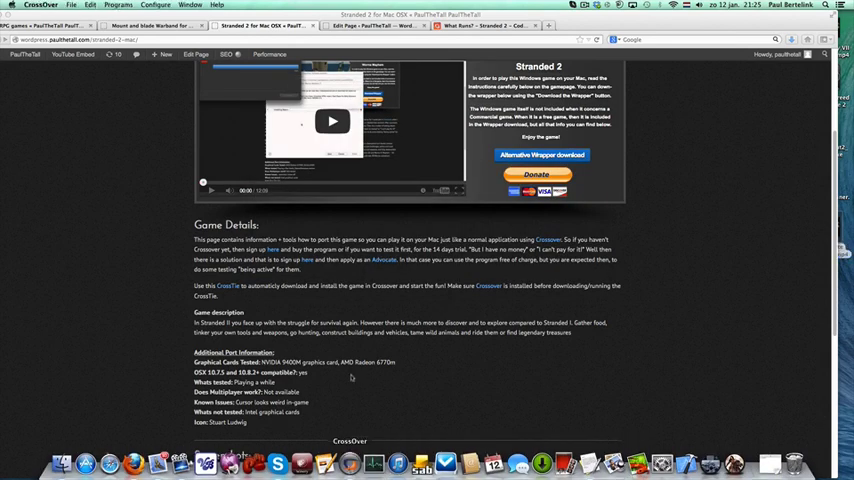
pyautogui.click(118, 8)
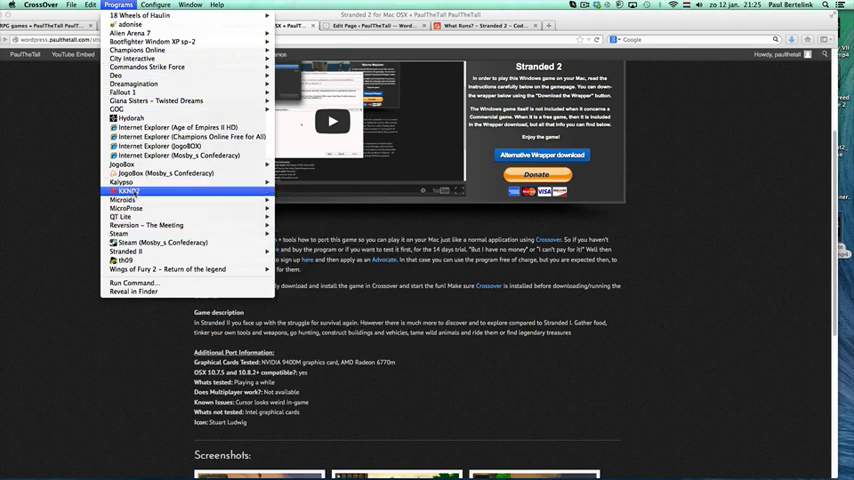
pyautogui.moveTo(156, 100)
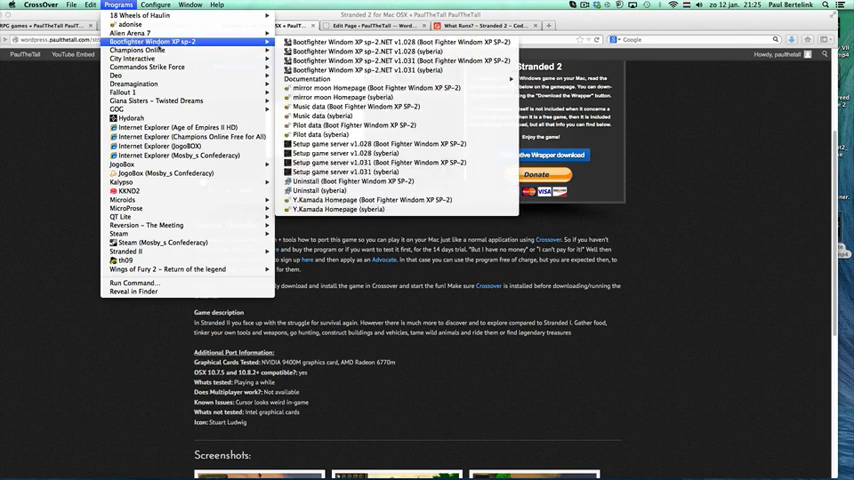
pyautogui.moveTo(116, 76)
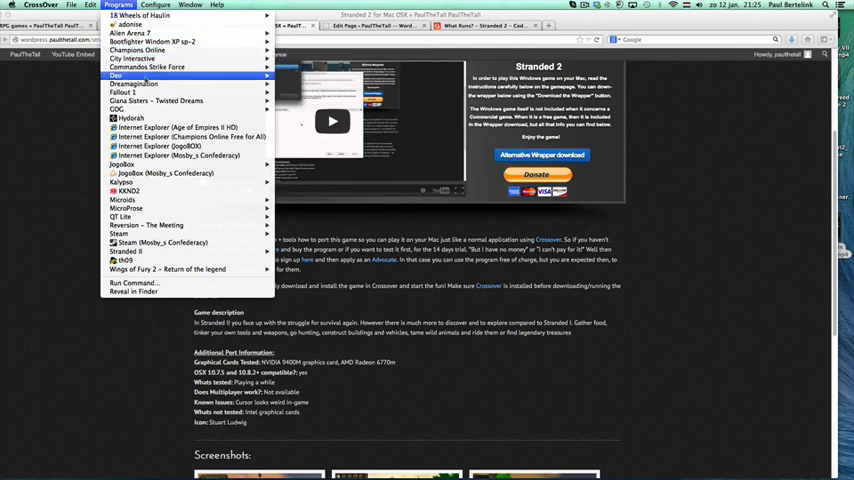
pyautogui.moveTo(150, 40)
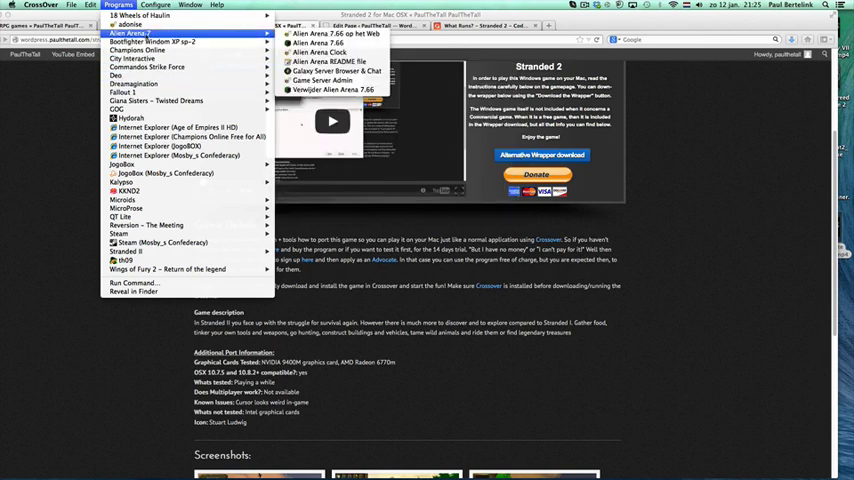
pyautogui.moveTo(130, 162)
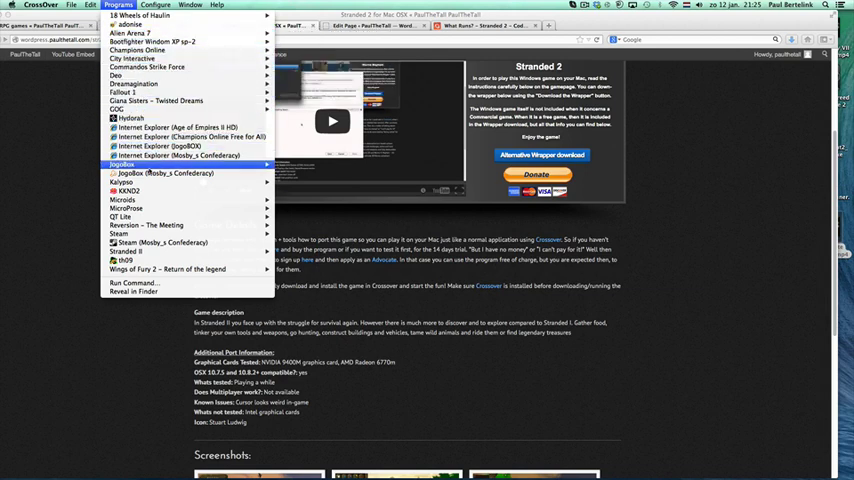
pyautogui.moveTo(140, 208)
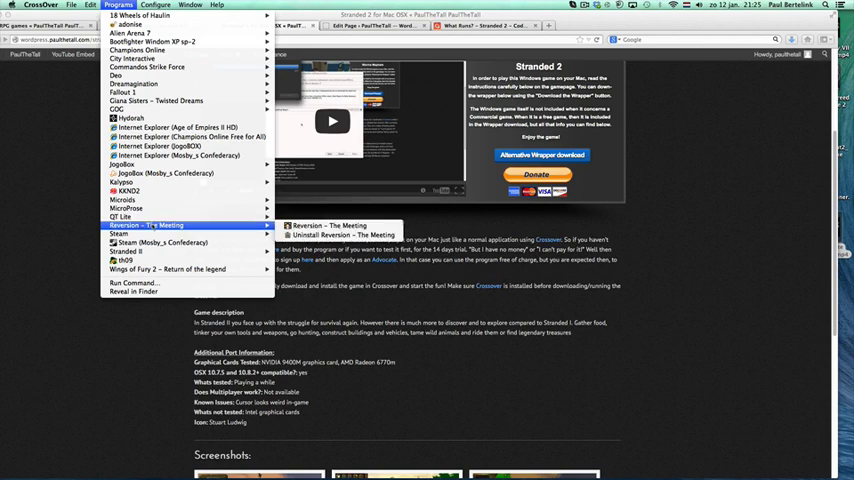
pyautogui.moveTo(124, 268)
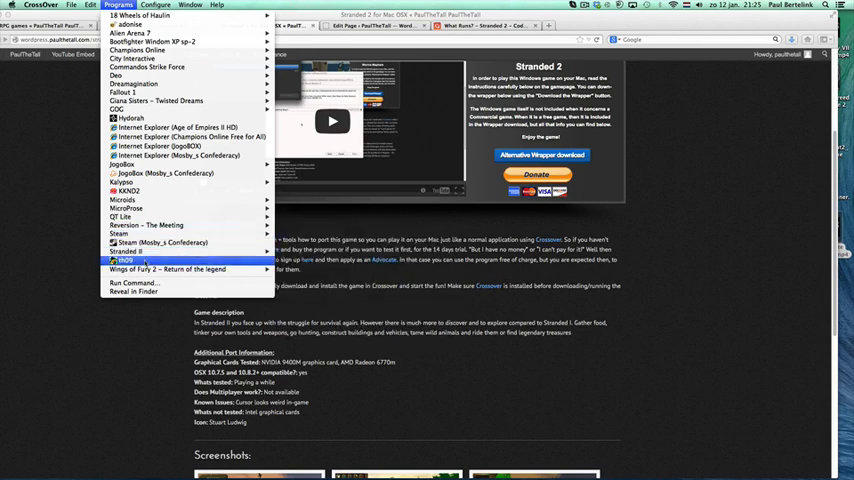
pyautogui.moveTo(150, 252)
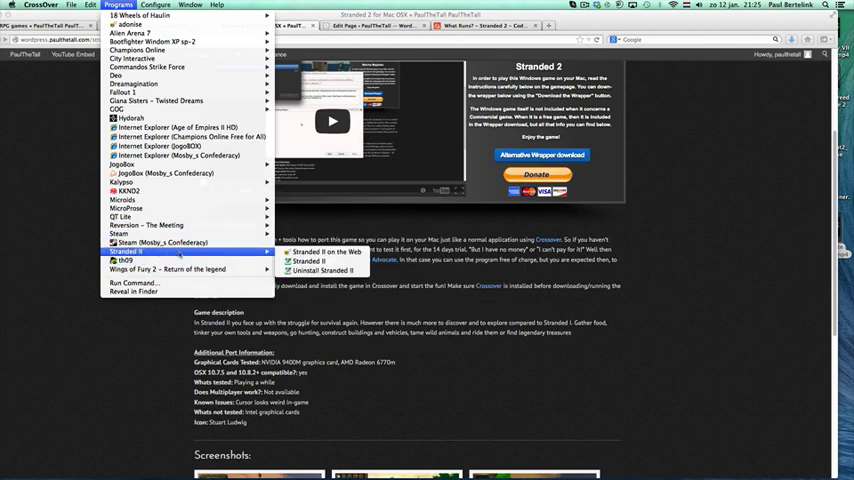
pyautogui.moveTo(310, 260)
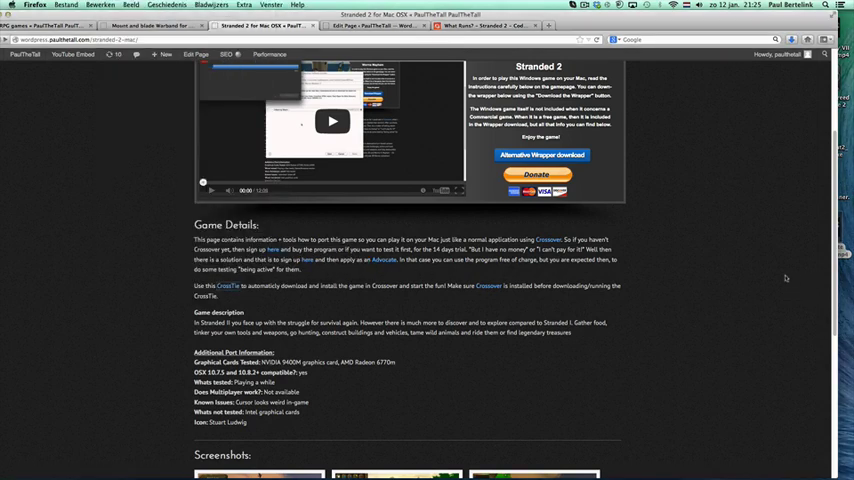
pyautogui.moveTo(428, 300)
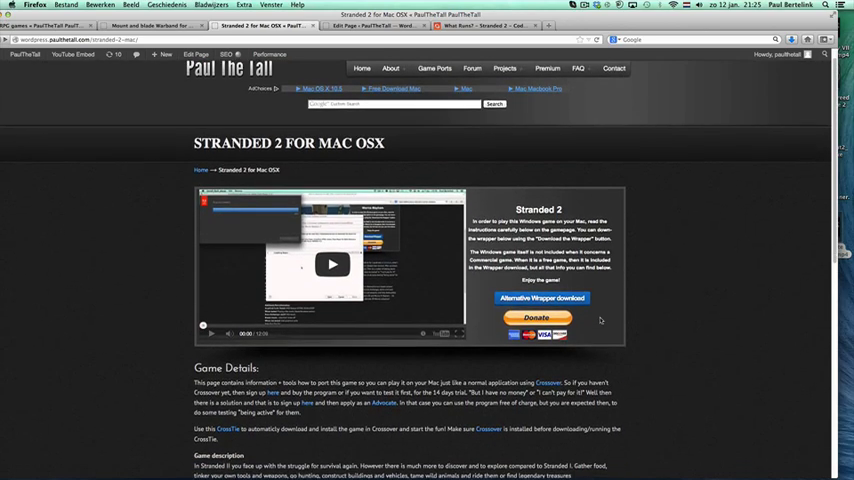
pyautogui.scroll(-3)
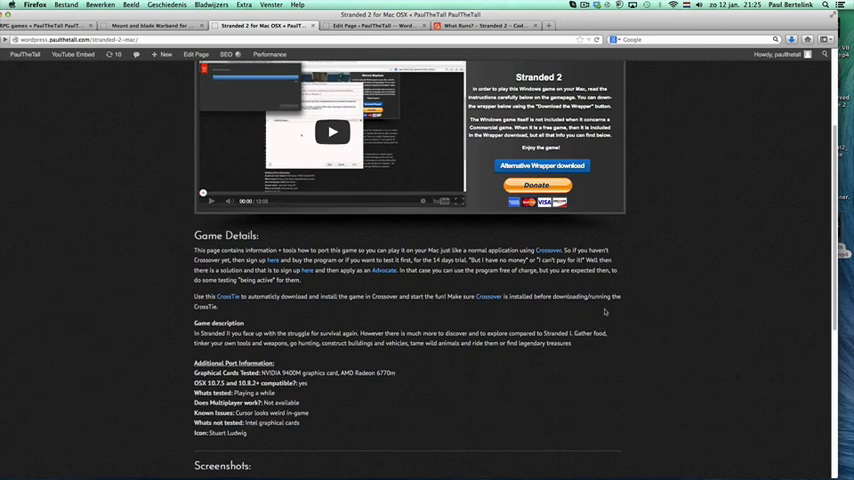
pyautogui.moveTo(692, 110)
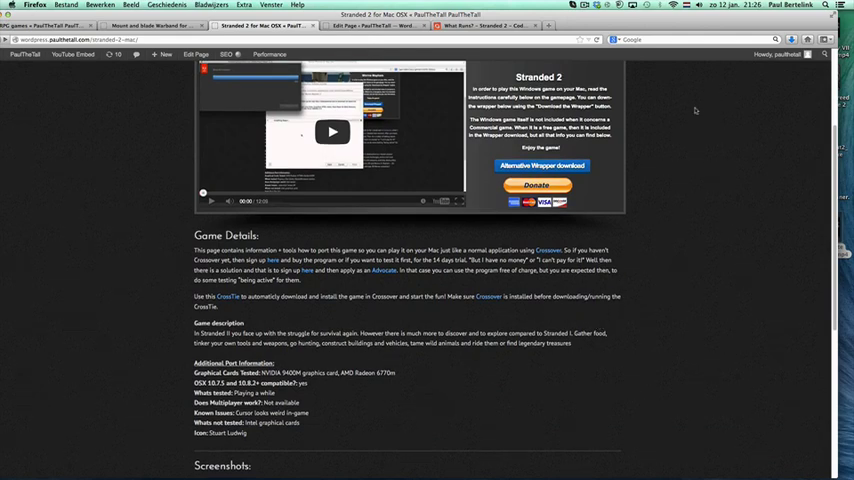